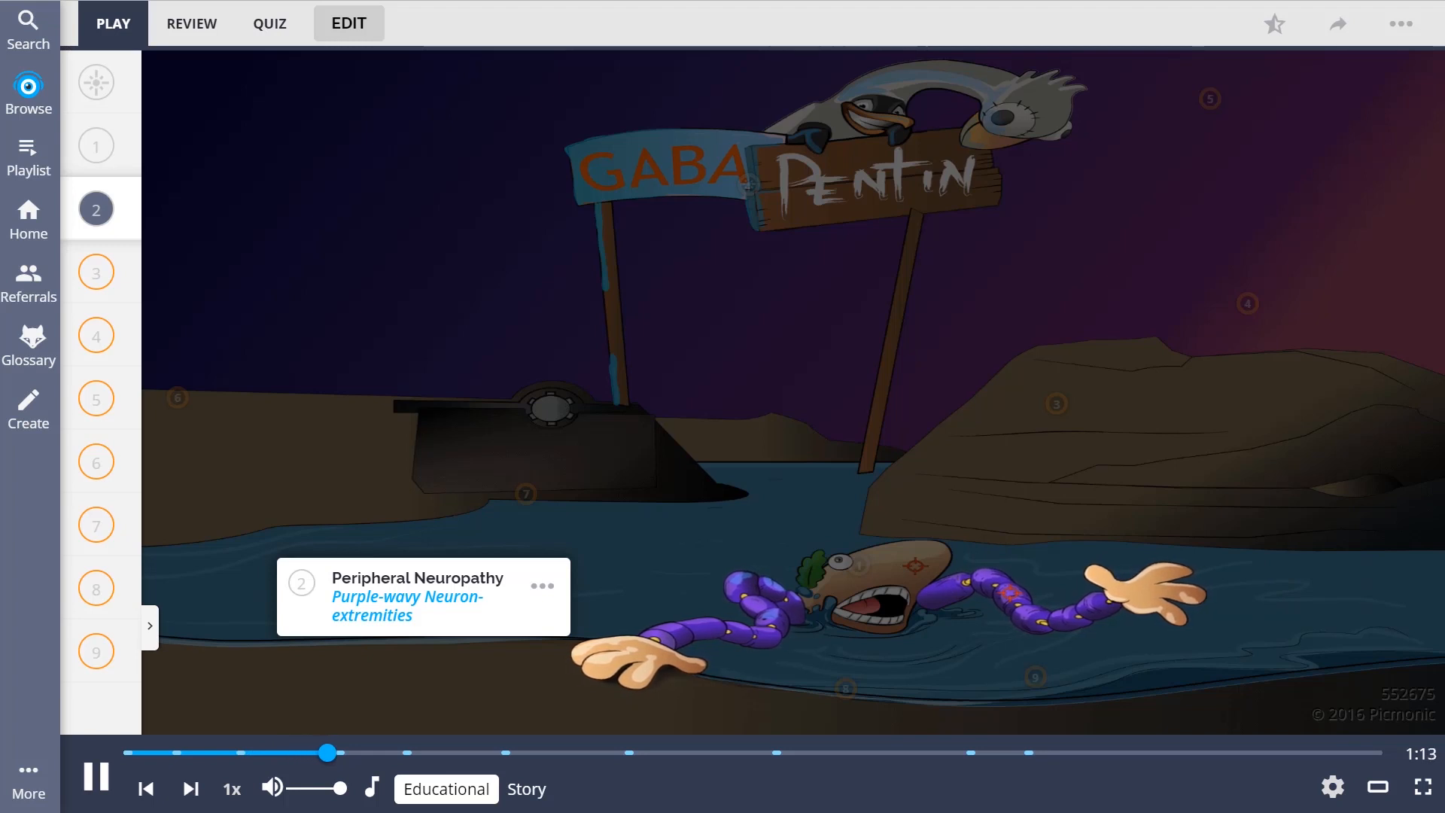
Play the Gabapentin picmonic until fact 5, Migraine Prophylaxis, is revealed
{"action": "left_click", "coordinate": [95, 272]}
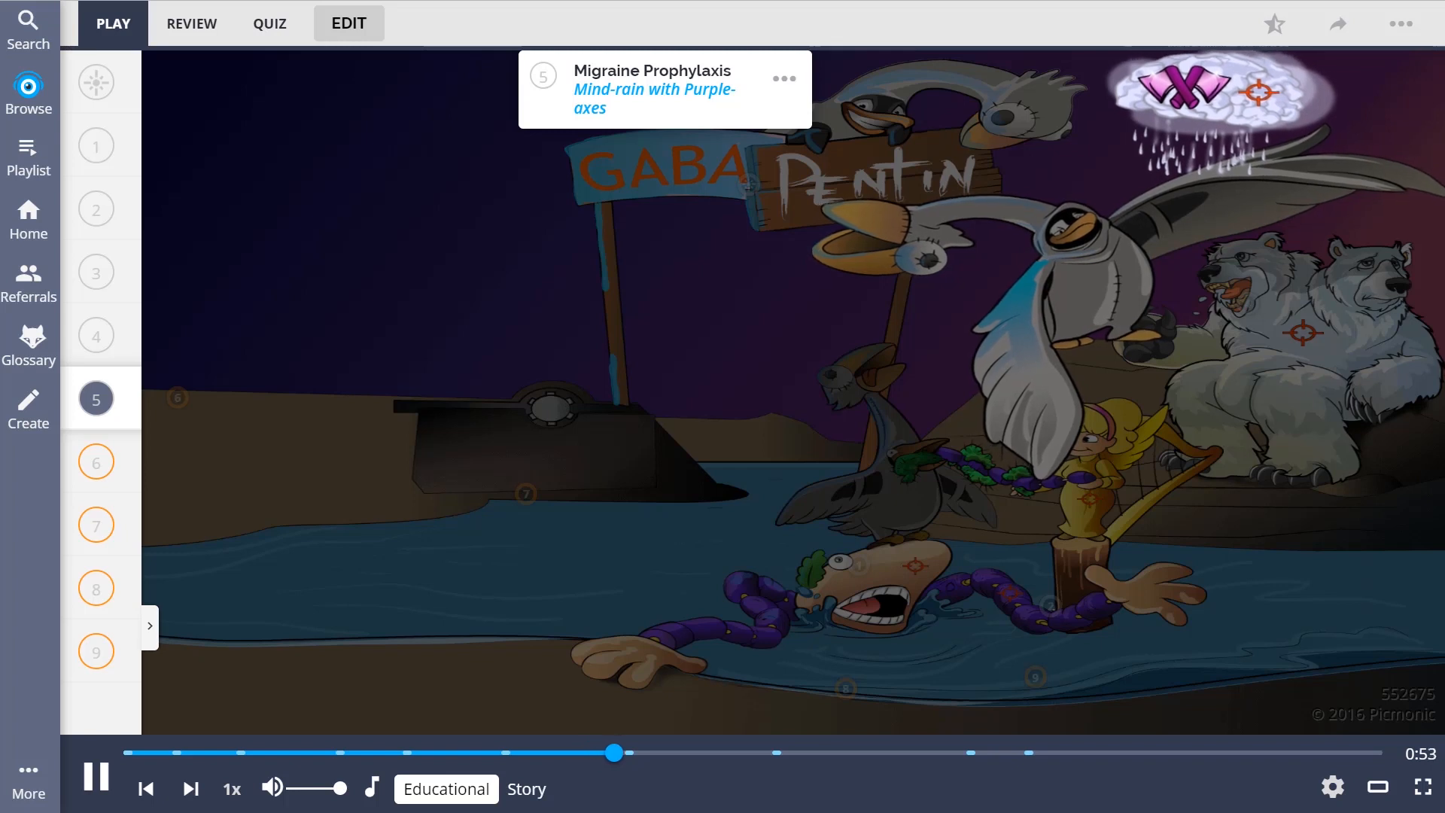
Start the Gabapentin quiz, reaching question 1 of 9 on what gabapentin treats
{"action": "left_click", "coordinate": [97, 462]}
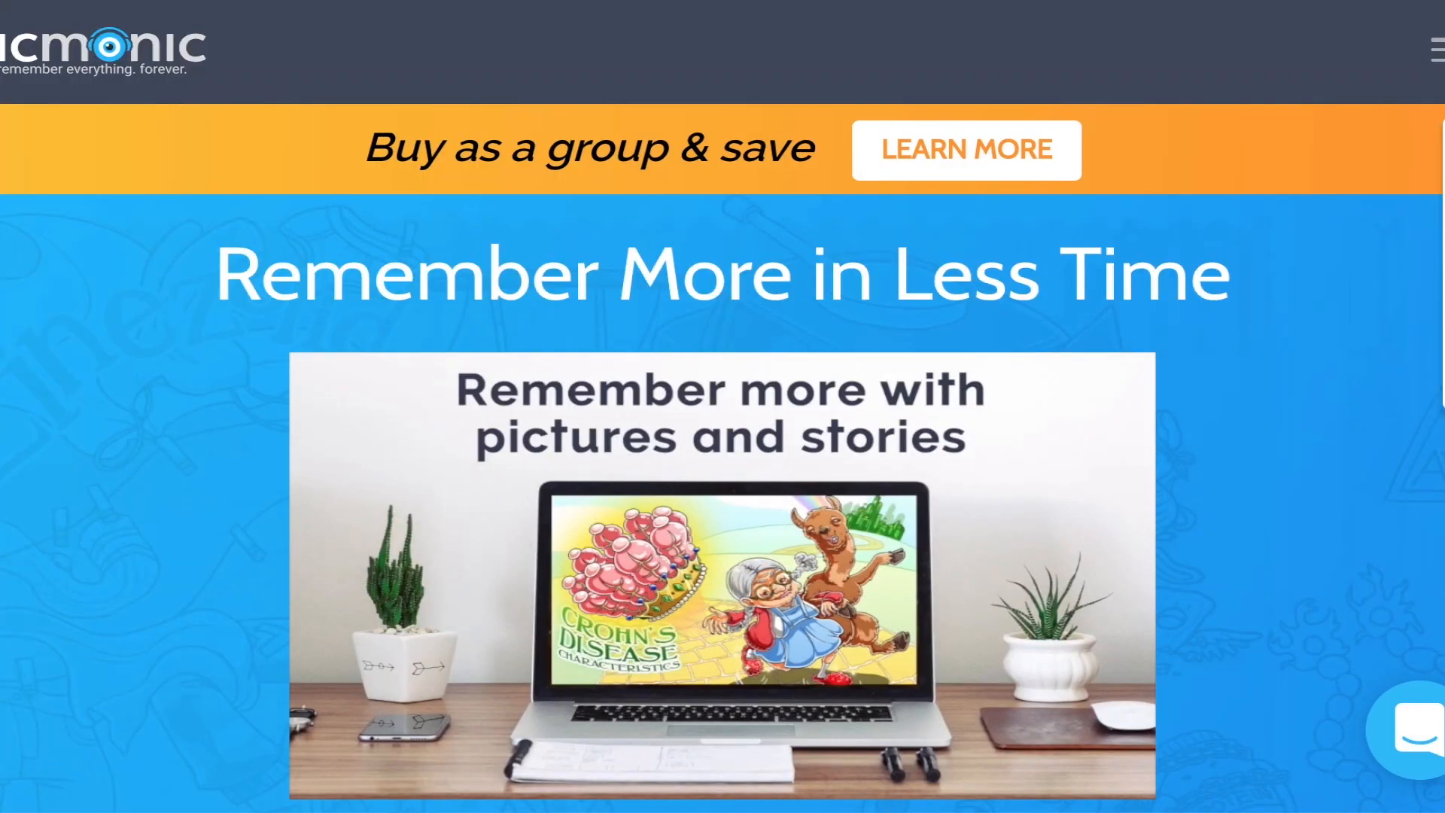
{"action": "type", "text": "Sara T"}
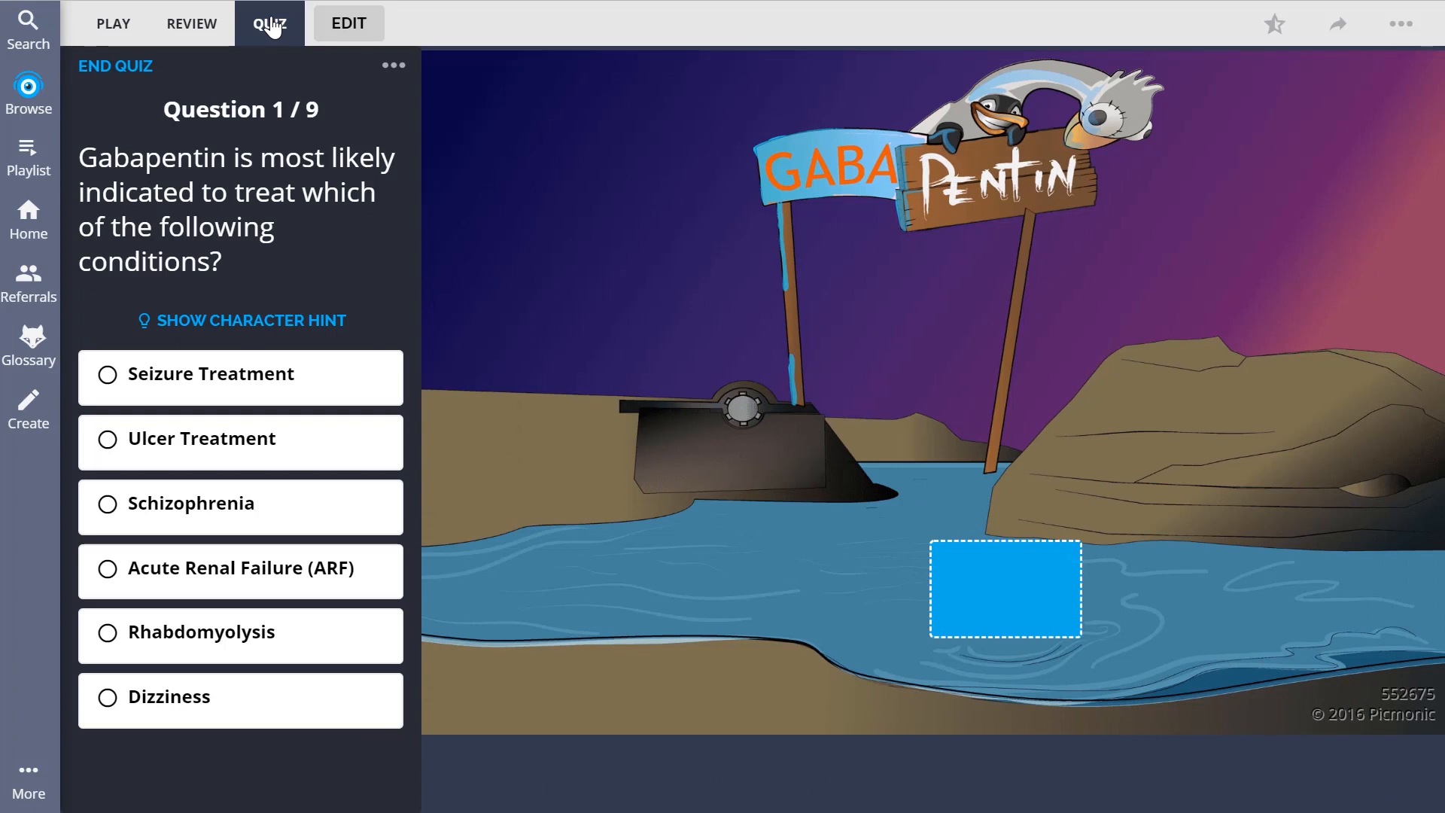
Answer three Gabapentin quiz questions, starting with Seizure Treatment, then open Browse
{"action": "left_click", "coordinate": [210, 374]}
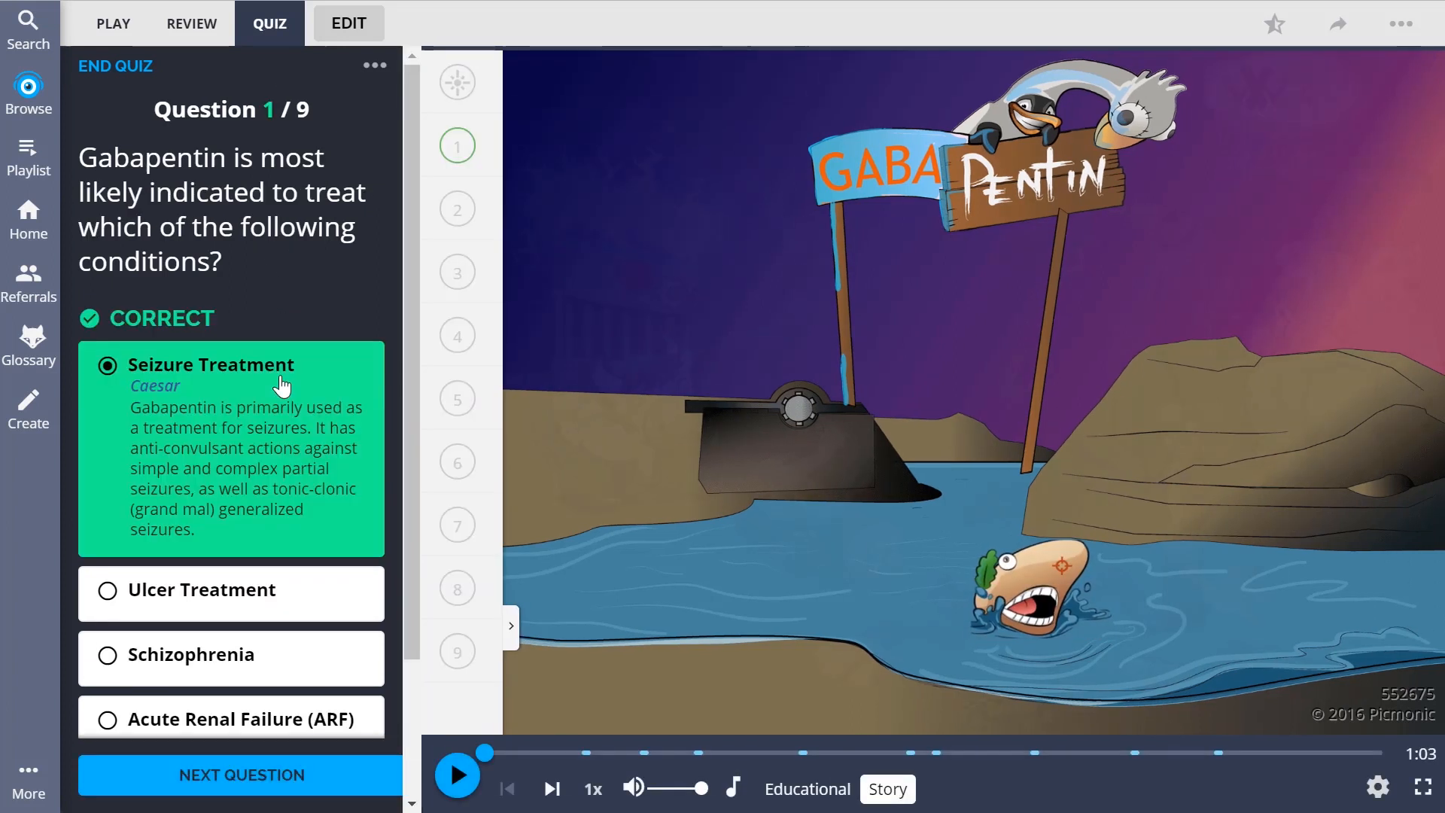
{"action": "left_click", "coordinate": [240, 774]}
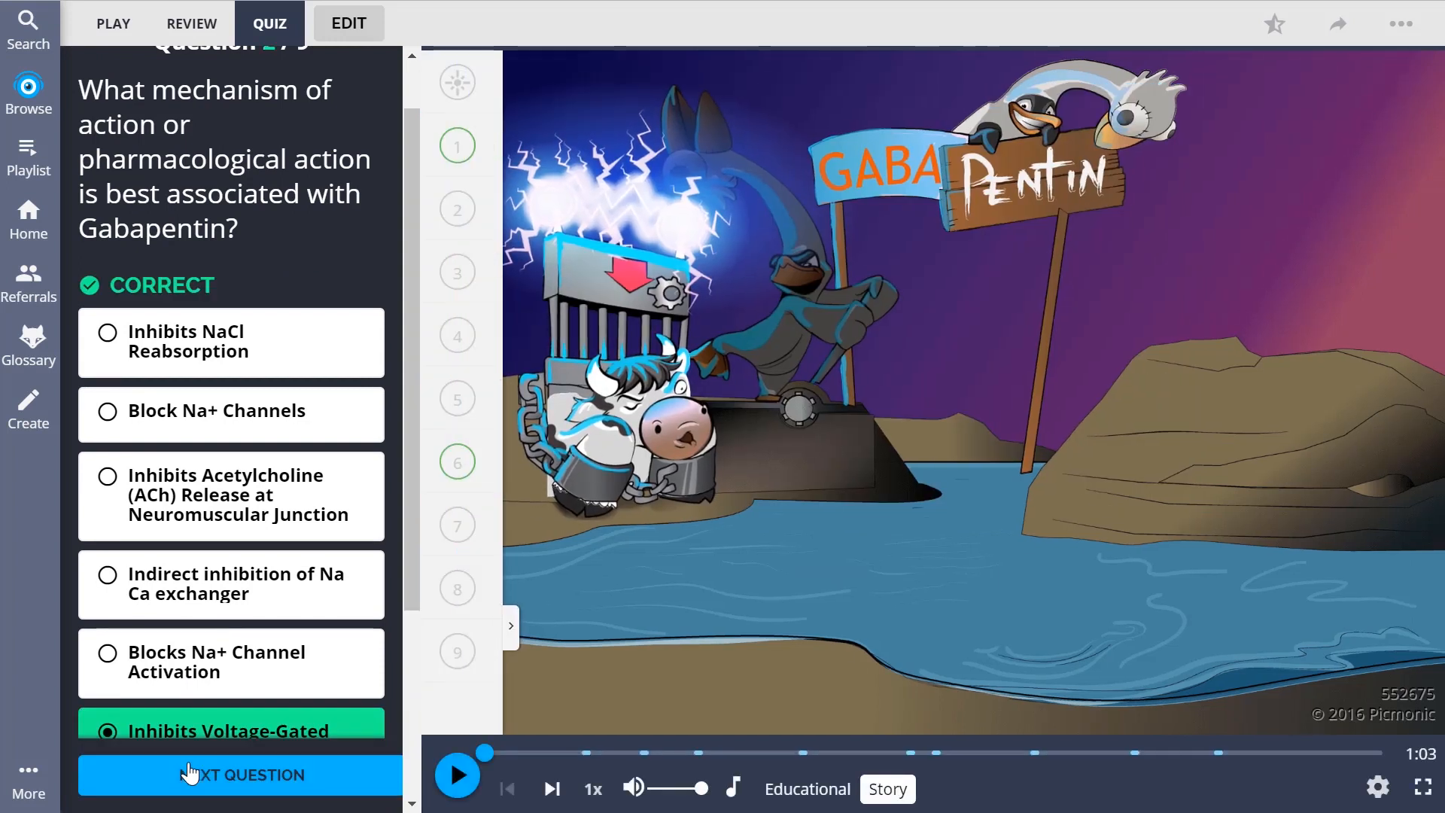
{"action": "left_click", "coordinate": [238, 774]}
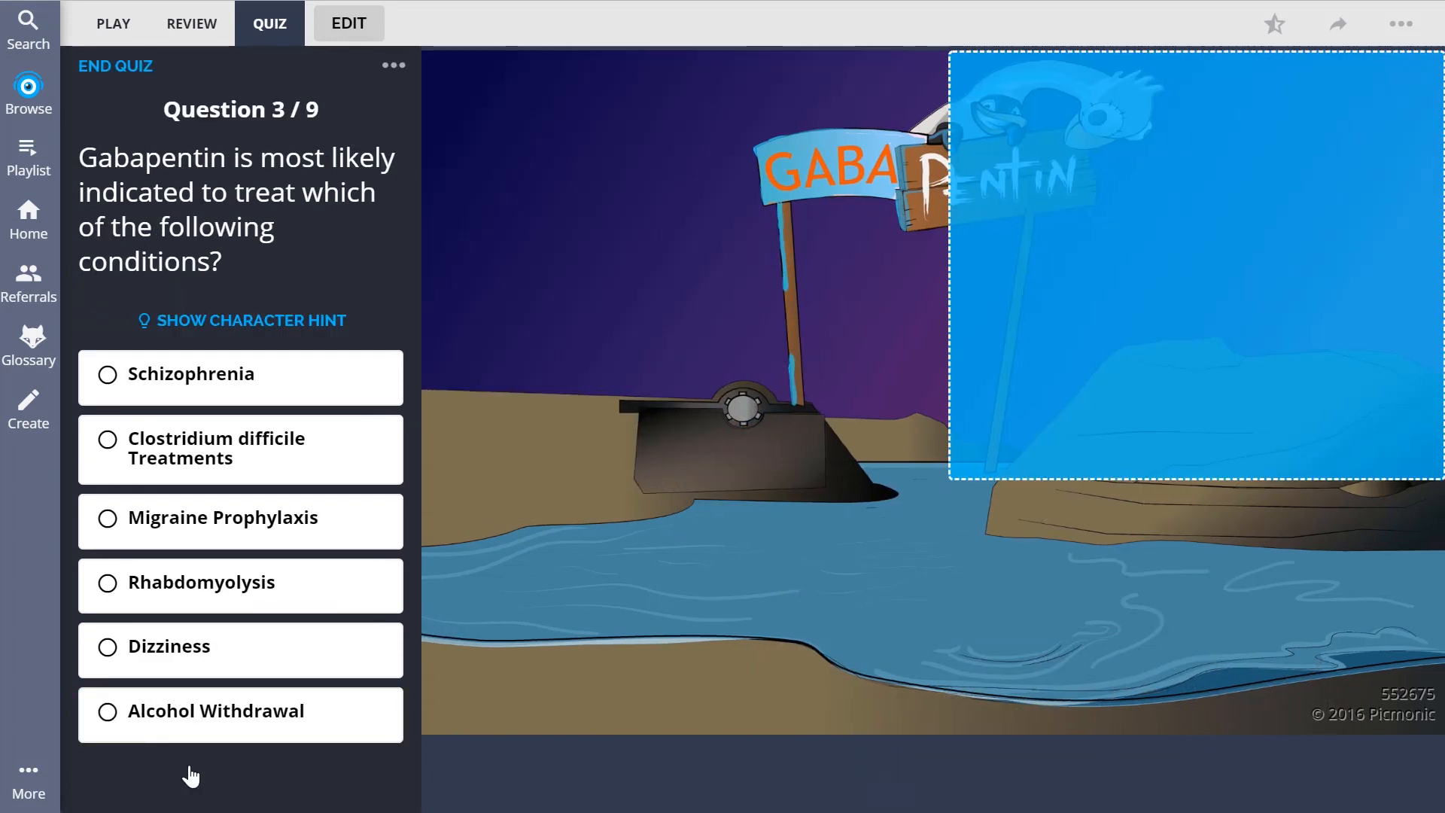
{"action": "left_click", "coordinate": [240, 517]}
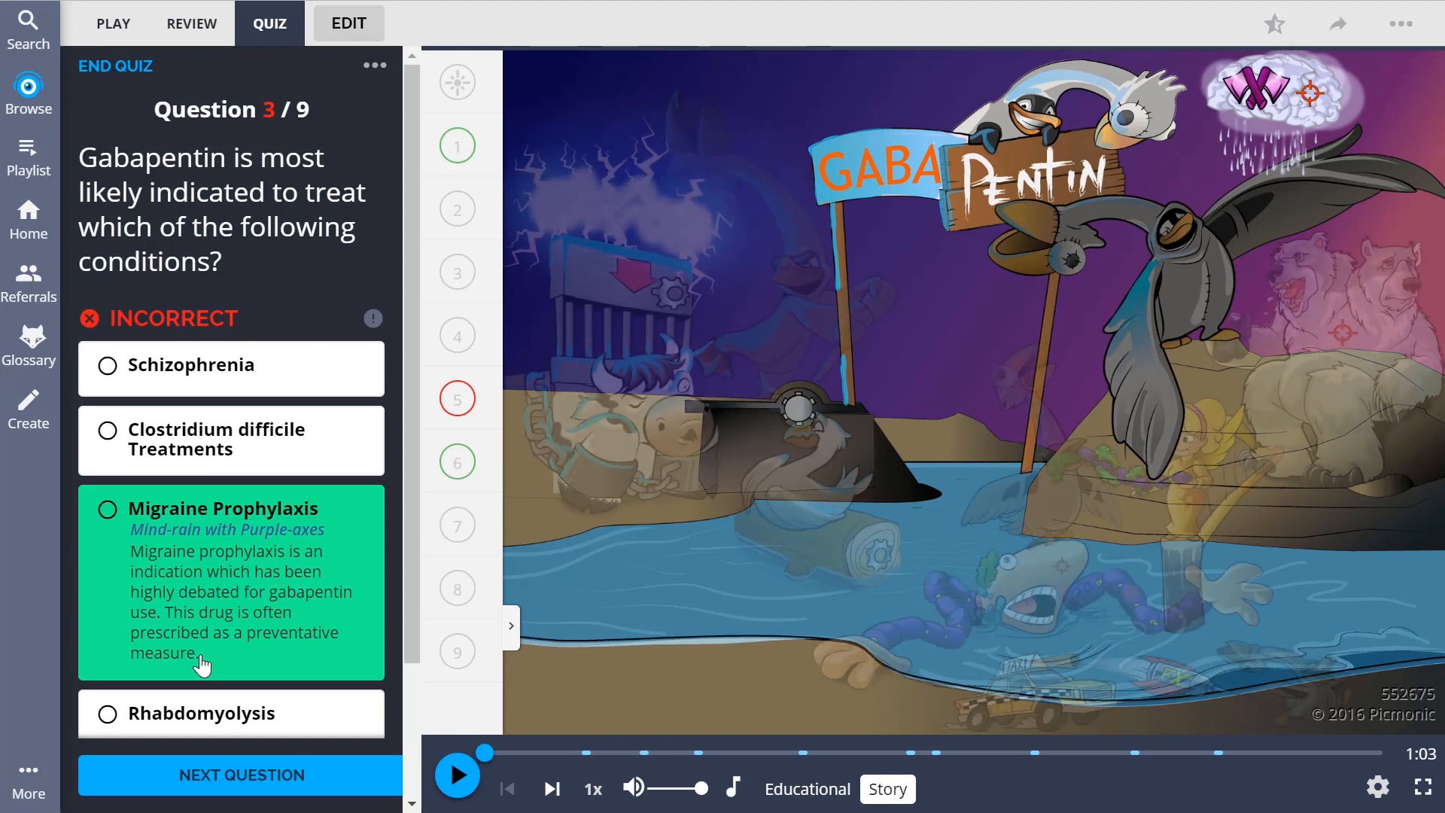
{"action": "left_click", "coordinate": [29, 28]}
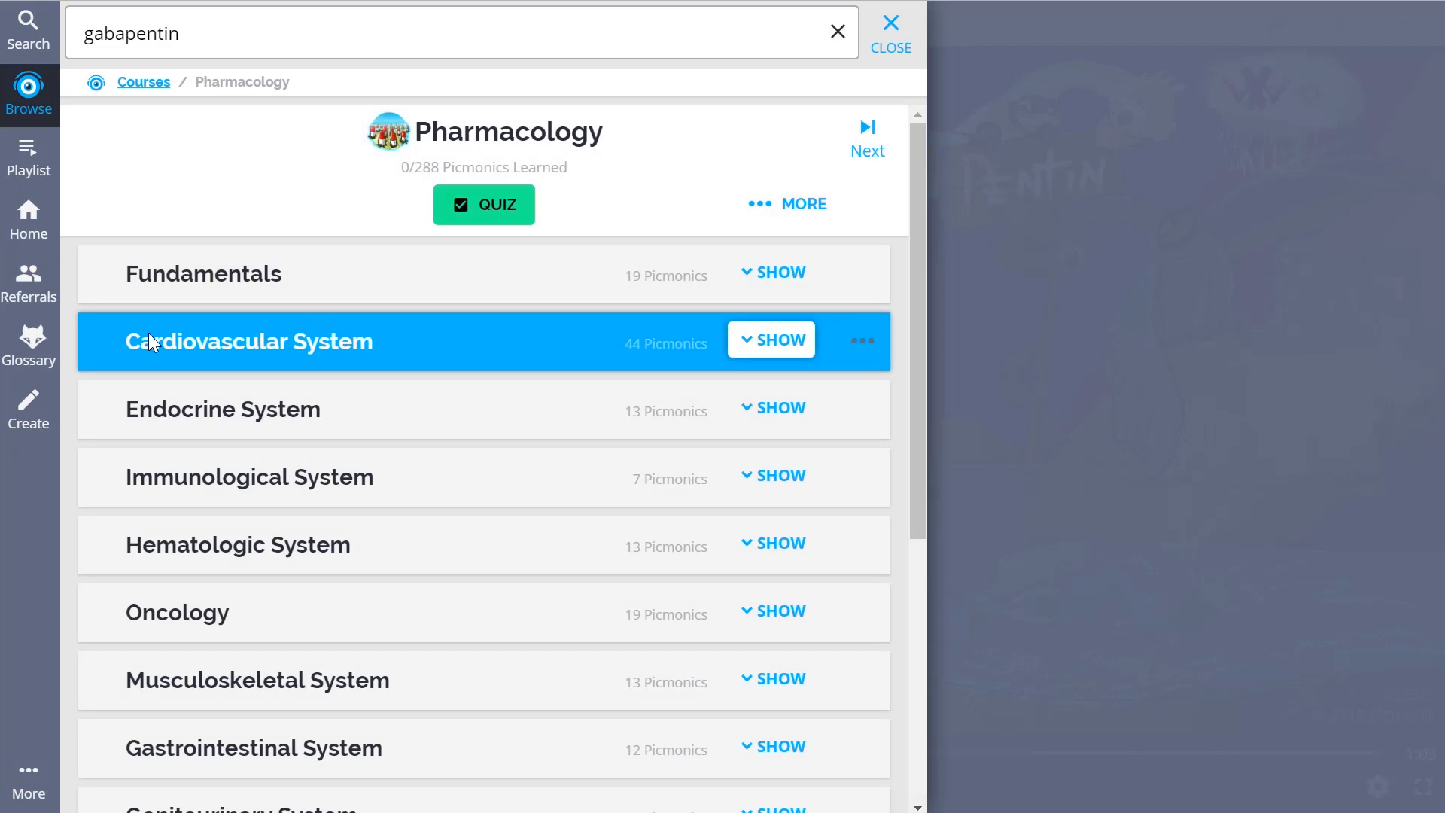
Scroll the Other Nervous System Pharmacology list down to item 11, Pregabalin (Lyrica)
{"action": "scroll", "scroll_direction": "down", "scroll_amount": 3}
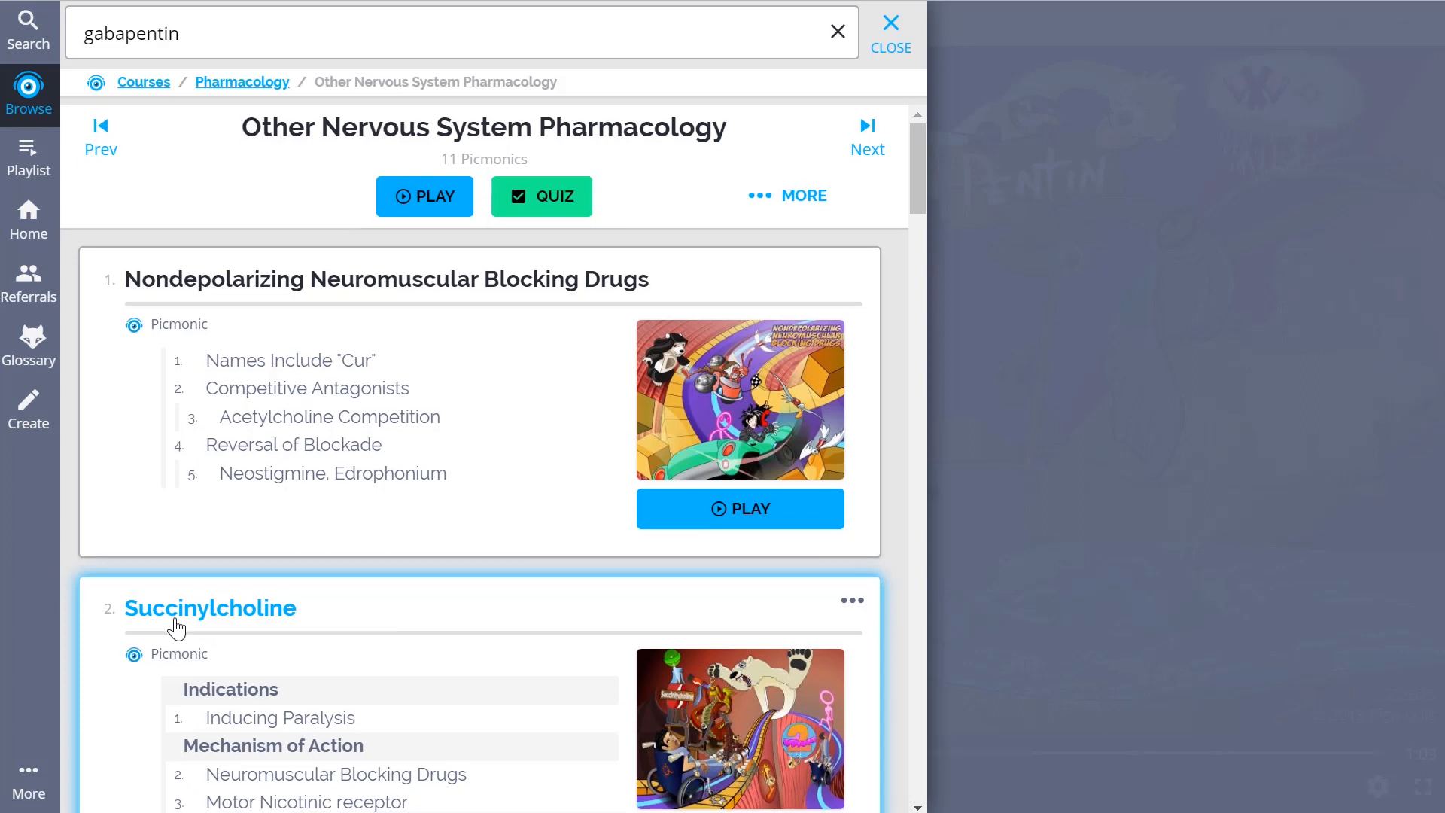
{"action": "scroll", "scroll_direction": "down", "scroll_amount": 3}
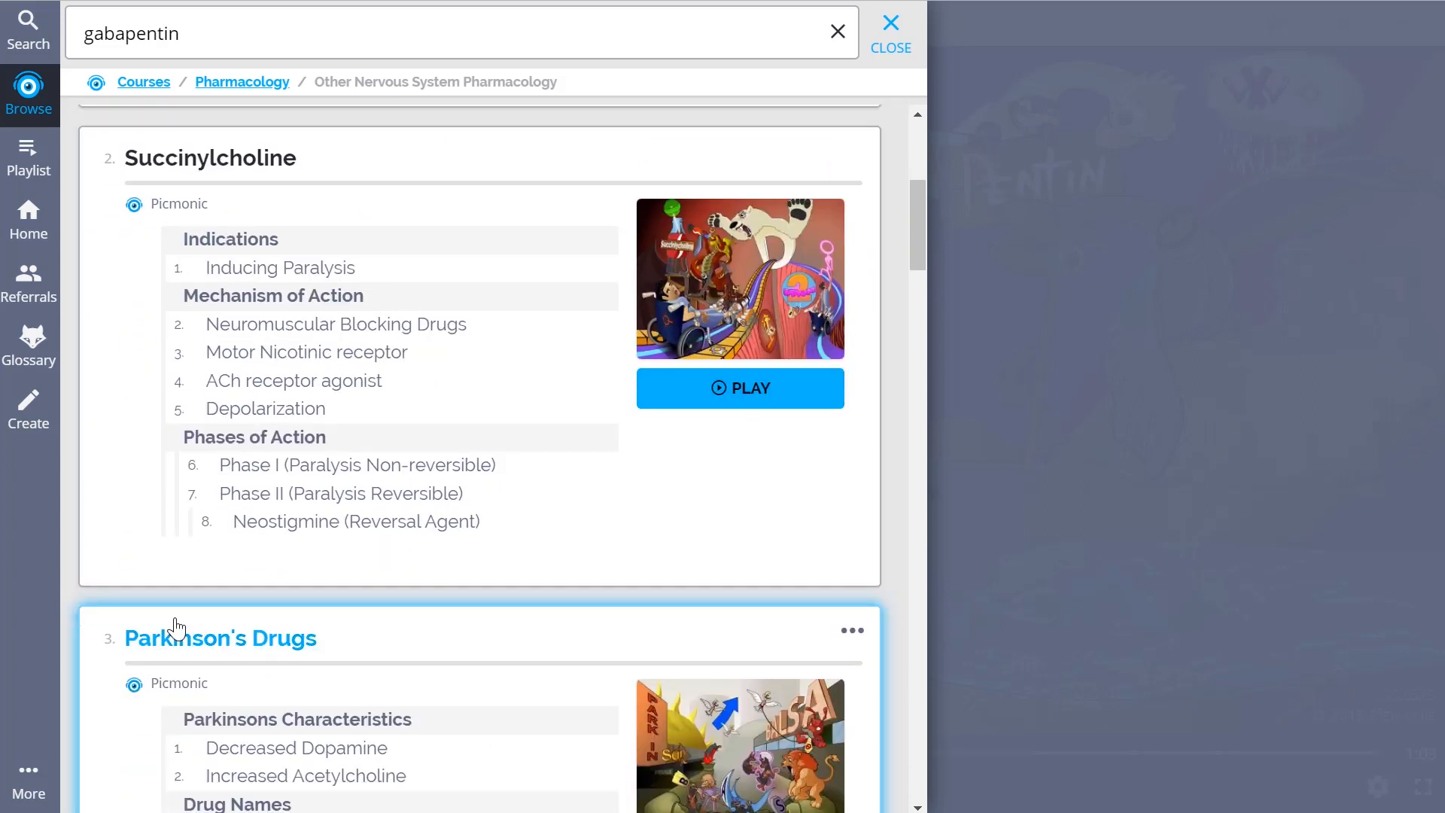
{"action": "scroll", "scroll_direction": "down", "scroll_amount": 3}
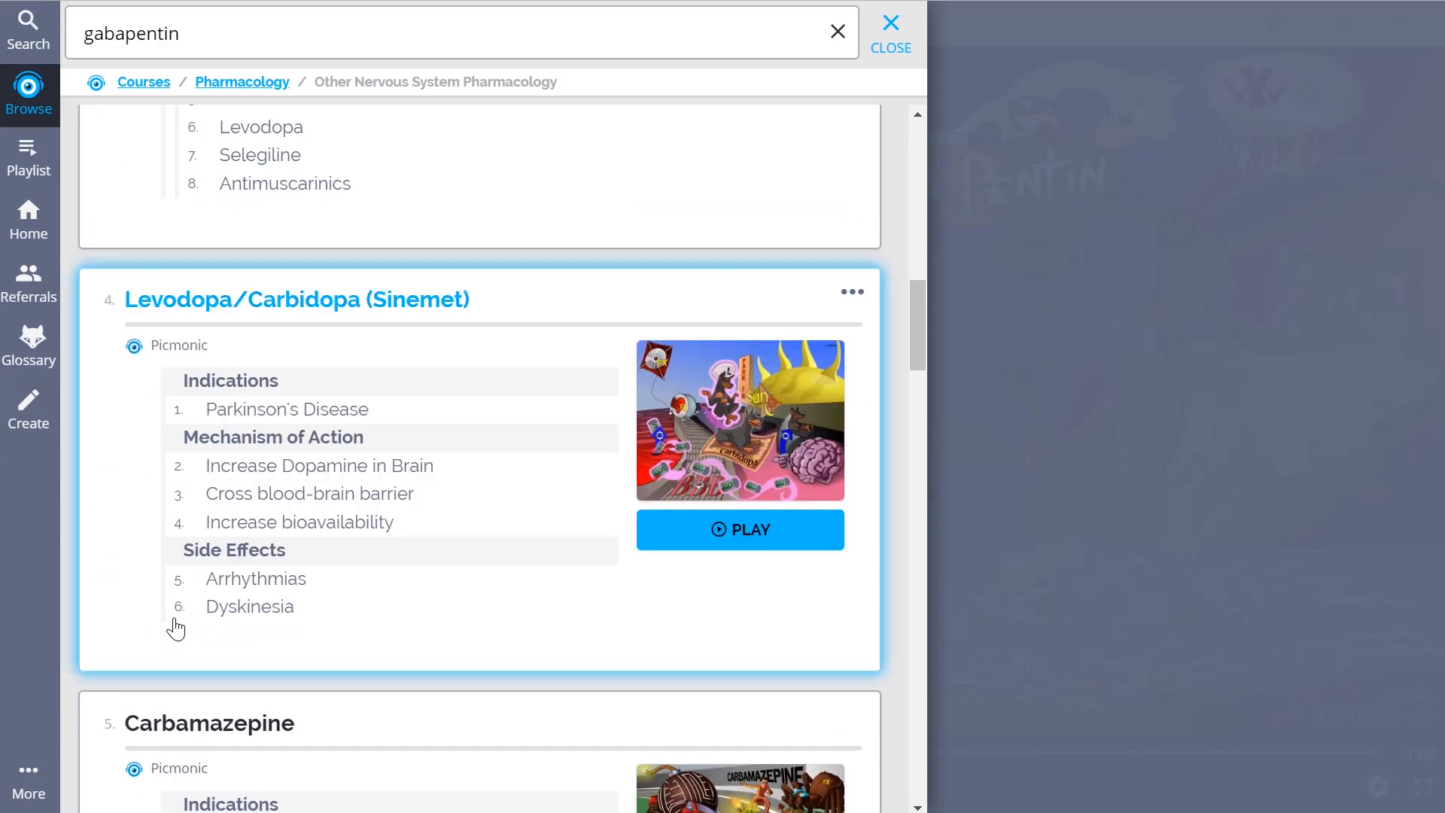
{"action": "scroll", "scroll_direction": "down", "scroll_amount": 3}
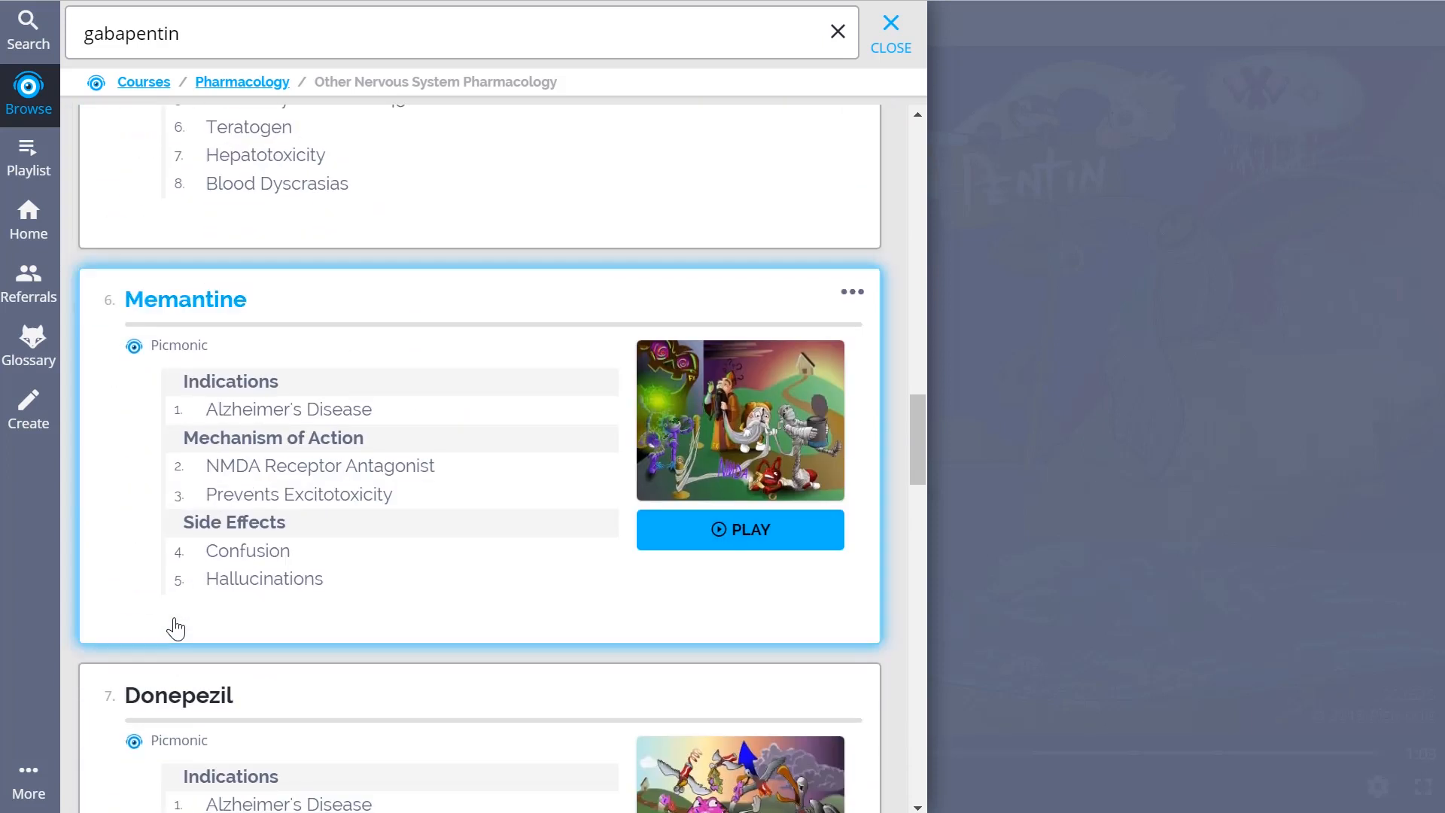
{"action": "scroll", "scroll_direction": "down", "scroll_amount": 3}
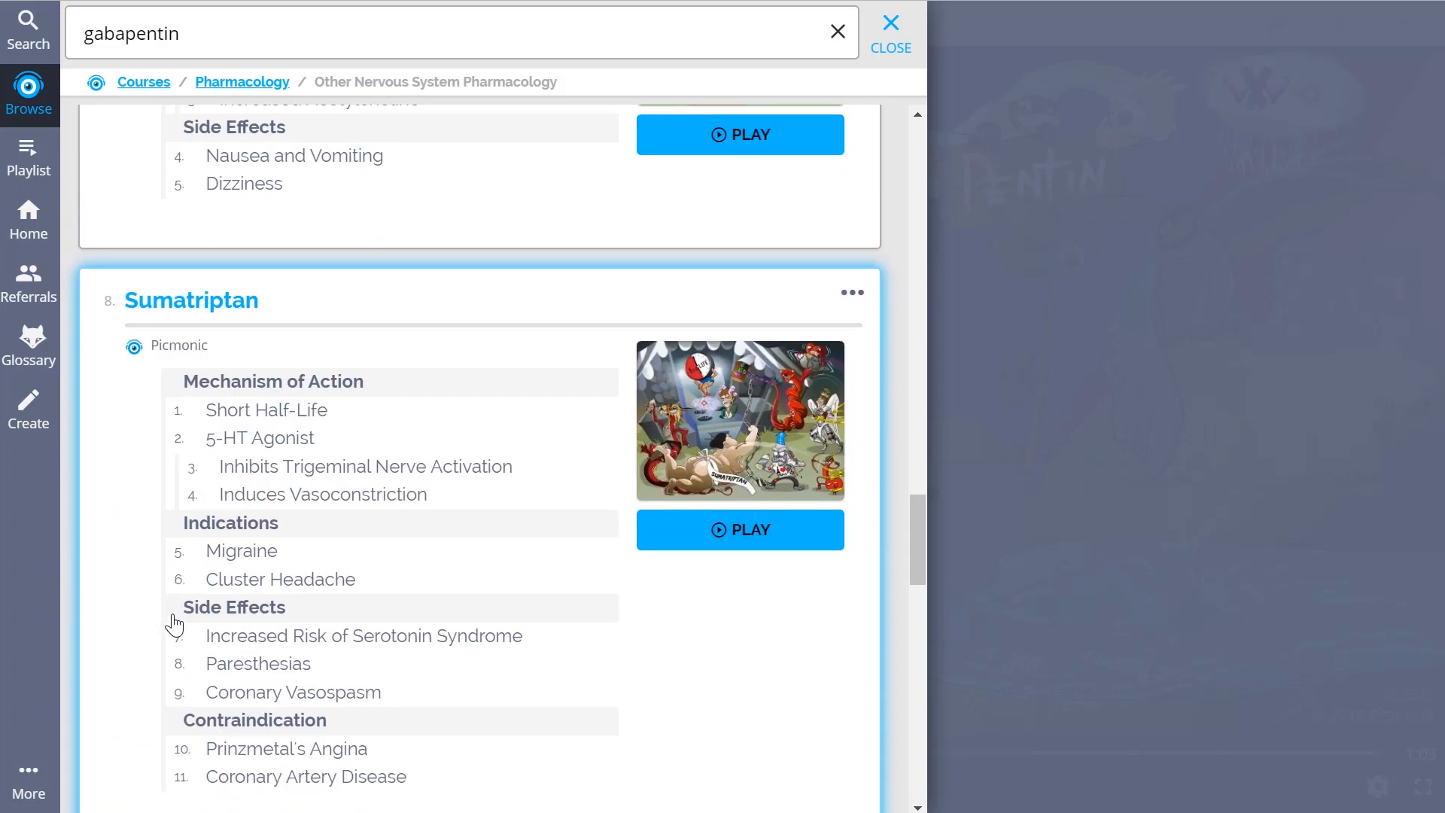
{"action": "scroll", "scroll_direction": "down", "scroll_amount": 3}
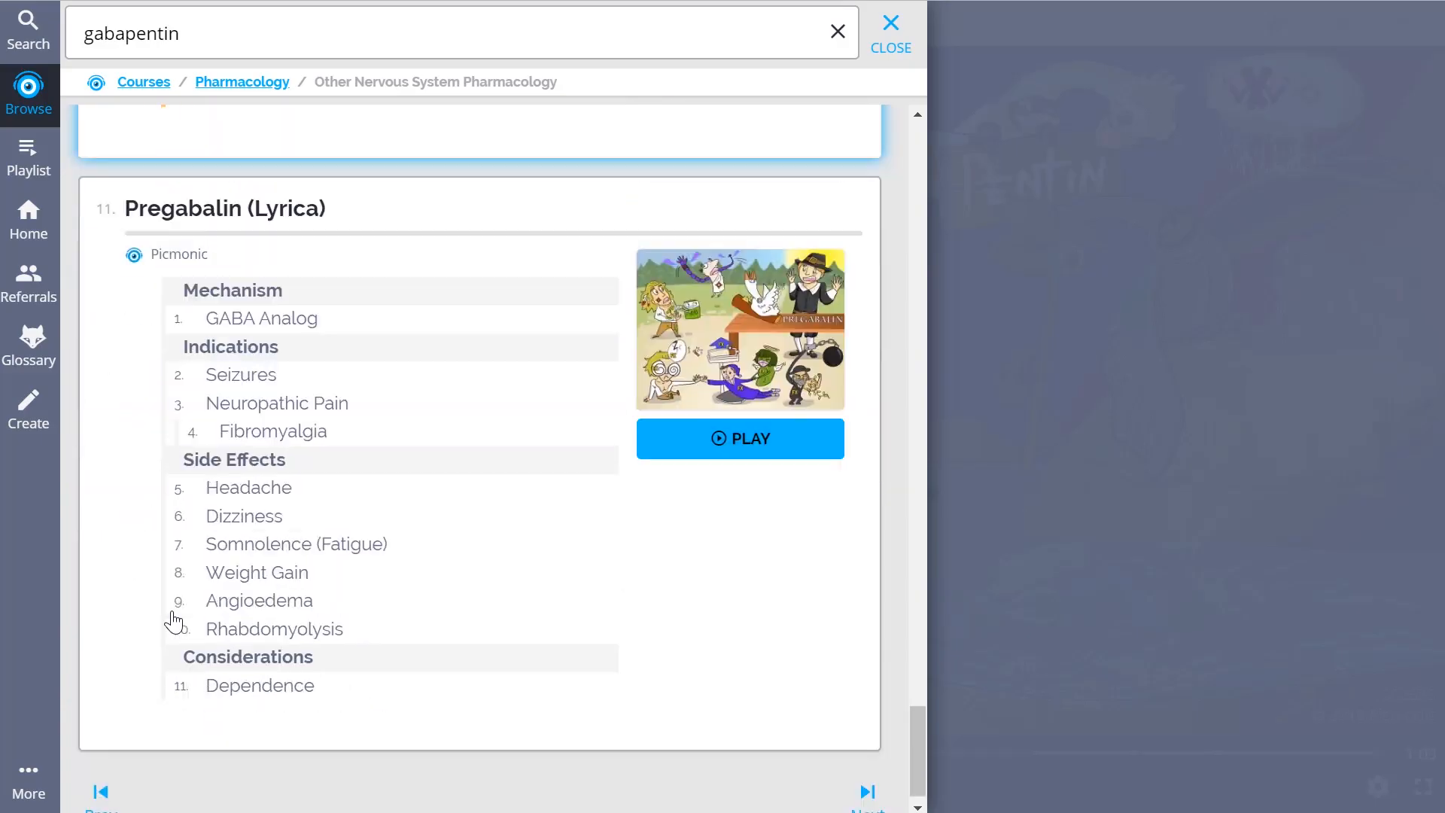